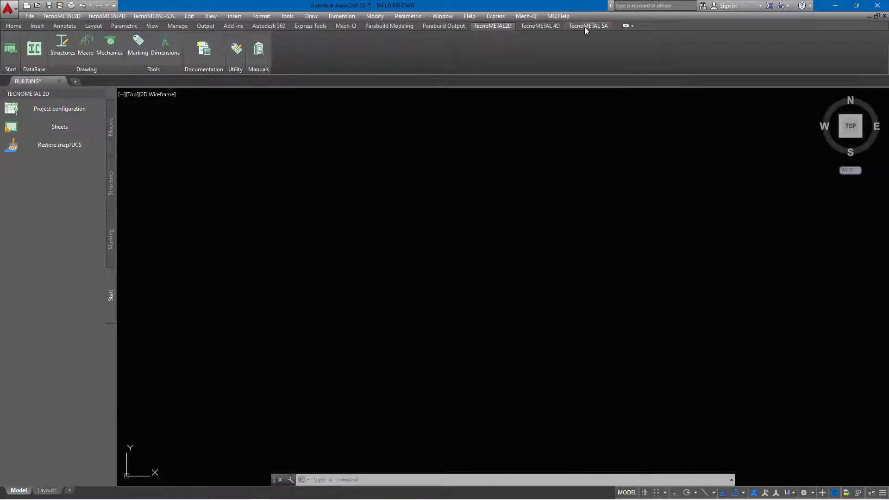
# Browse the structural analysis and 3D detailing tool tabs, ending on 2D drawing tools
pyautogui.click(589, 26)
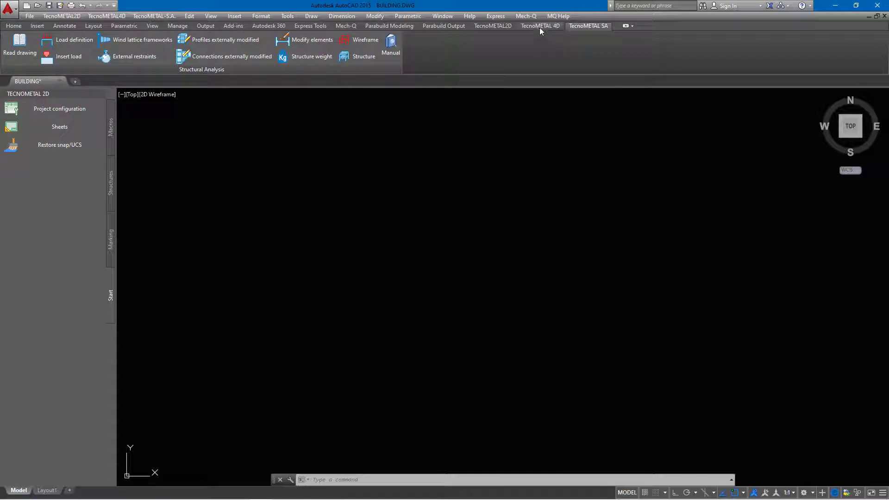
pyautogui.click(541, 26)
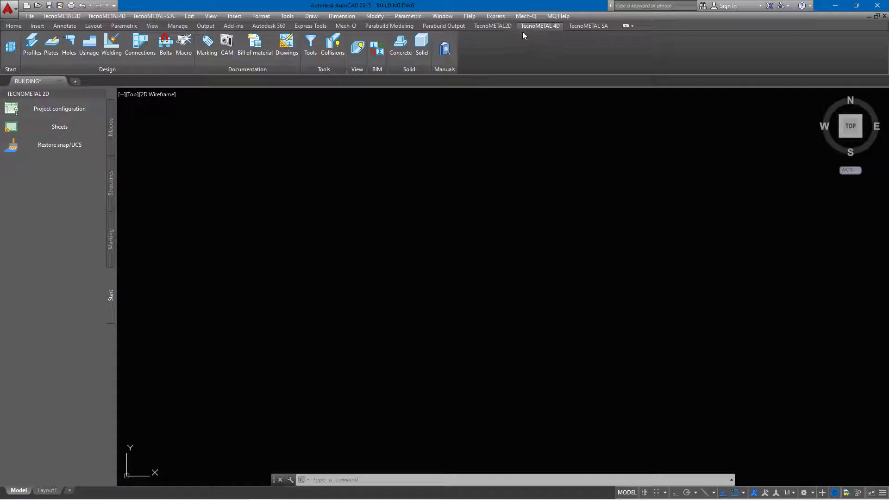
pyautogui.click(493, 25)
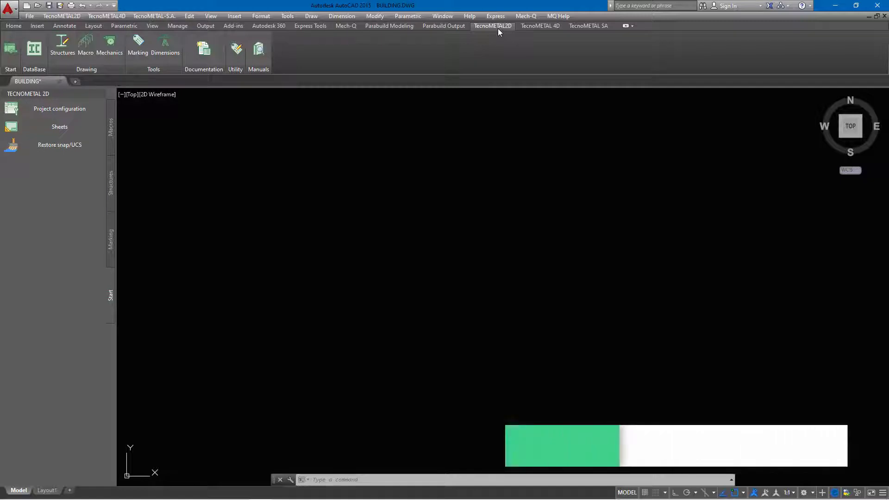
pyautogui.click(538, 26)
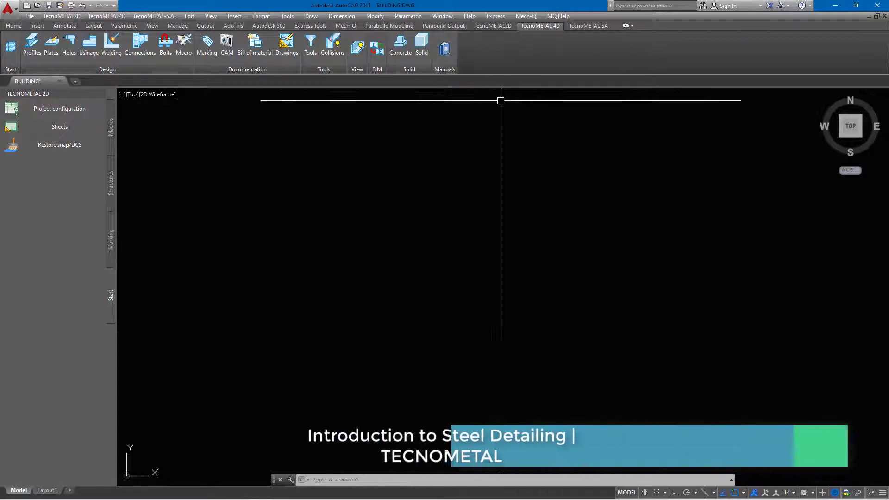
pyautogui.click(589, 25)
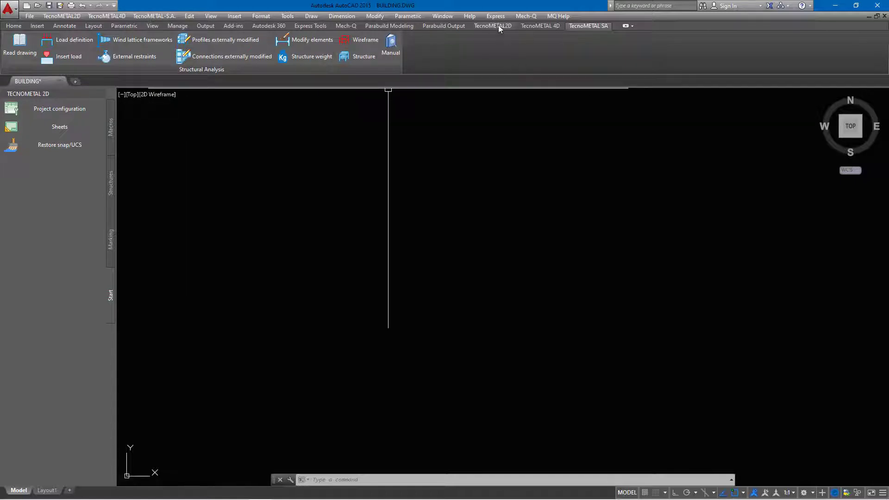
pyautogui.click(492, 26)
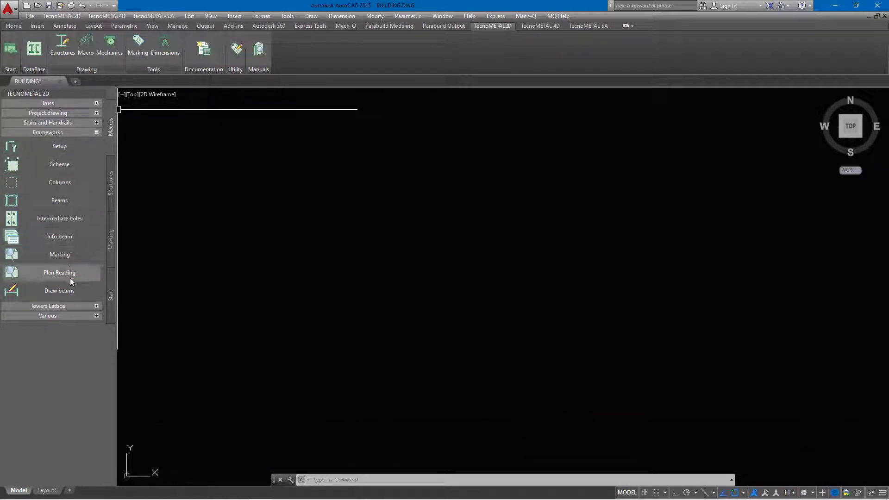
pyautogui.moveTo(67, 295)
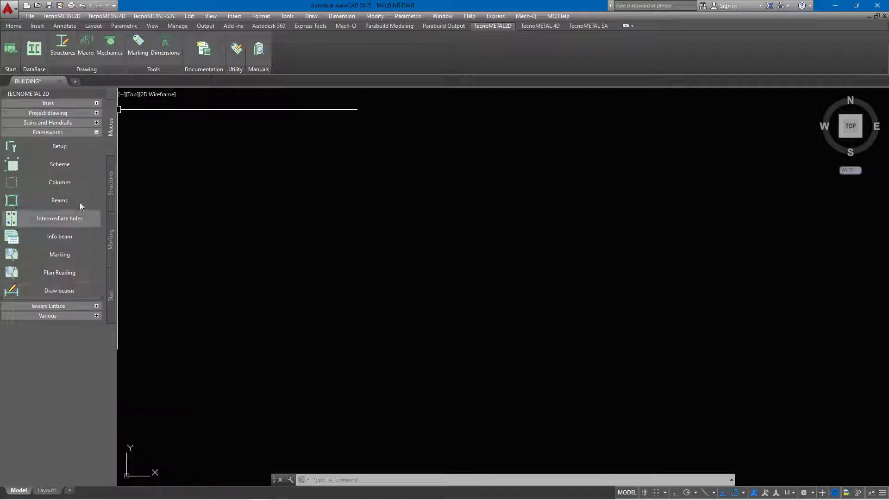
pyautogui.moveTo(68, 167)
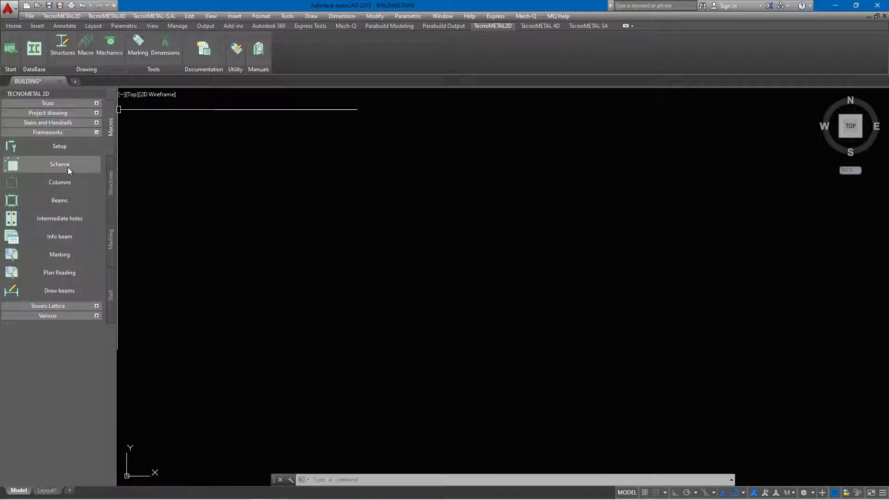
# Start the Scheme tool and review threads 16*6000 and pickets 2*15000
pyautogui.click(59, 164)
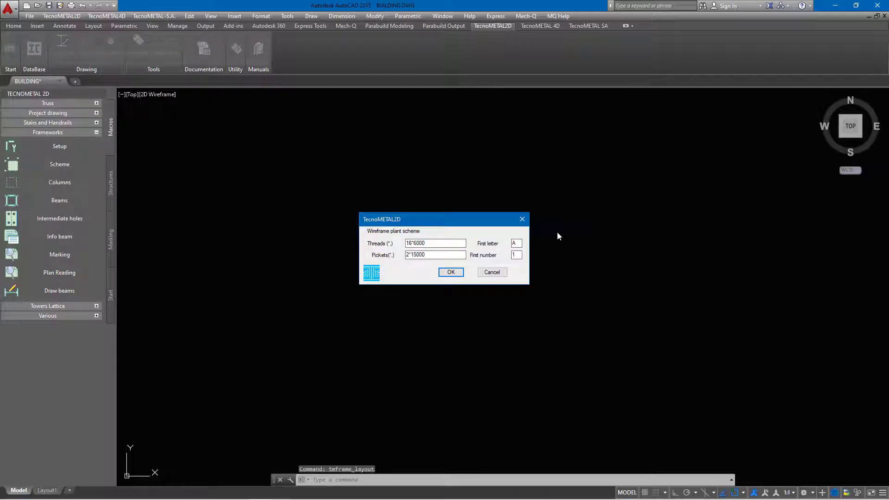
pyautogui.moveTo(542, 242)
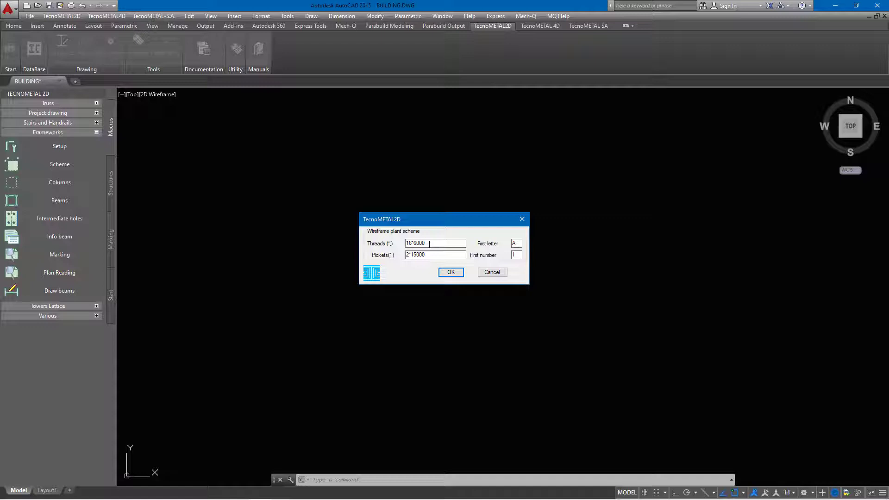
pyautogui.tripleClick(435, 244)
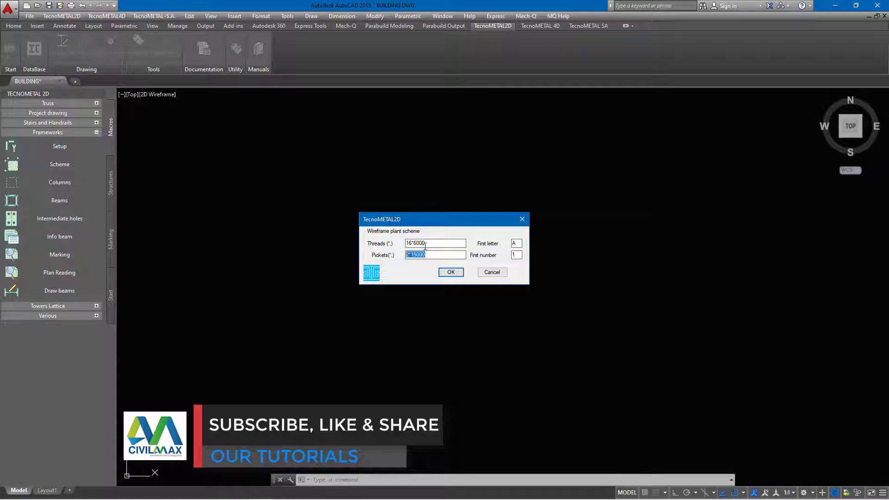
pyautogui.click(414, 243)
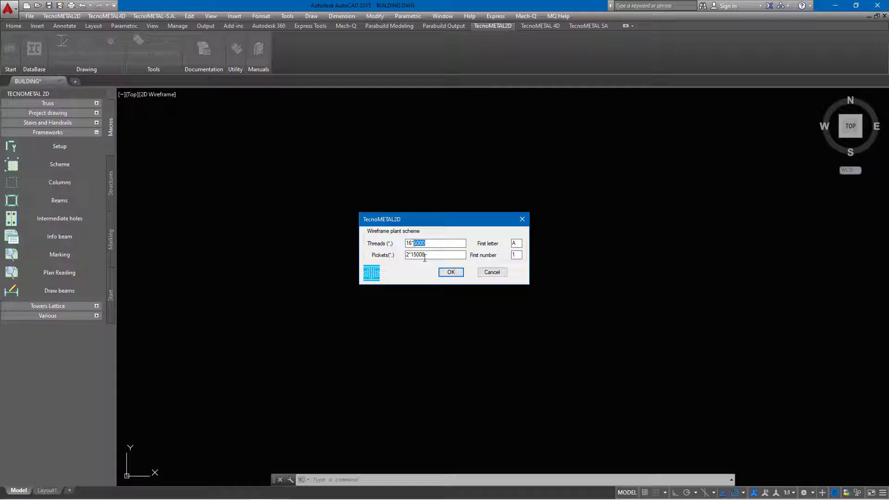
pyautogui.click(435, 255)
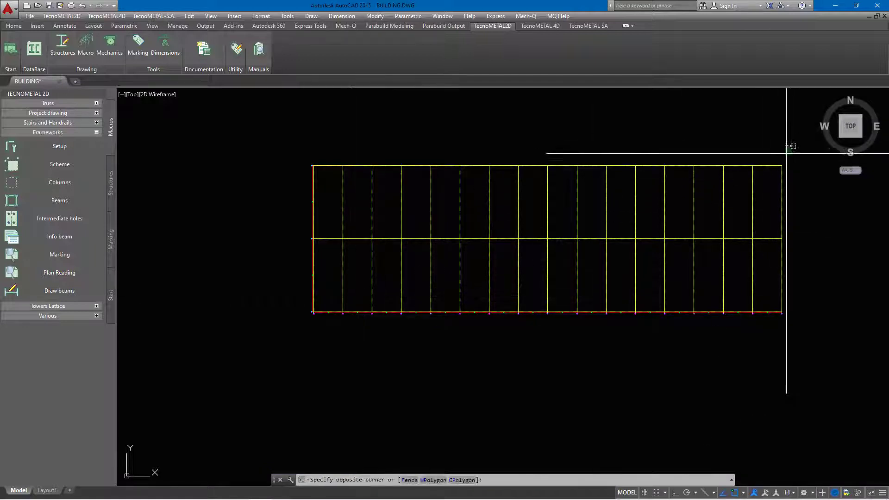
# Window-select the whole 16-by-2 bay grid for removal
pyautogui.moveTo(791, 146); pyautogui.dragTo(306, 340)
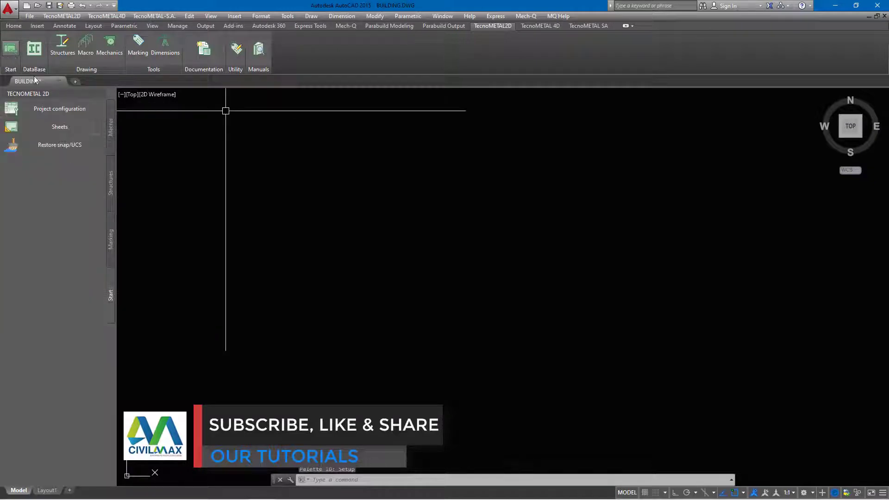
# Set the project configuration 2D scale to 100 and confirm it
pyautogui.click(59, 109)
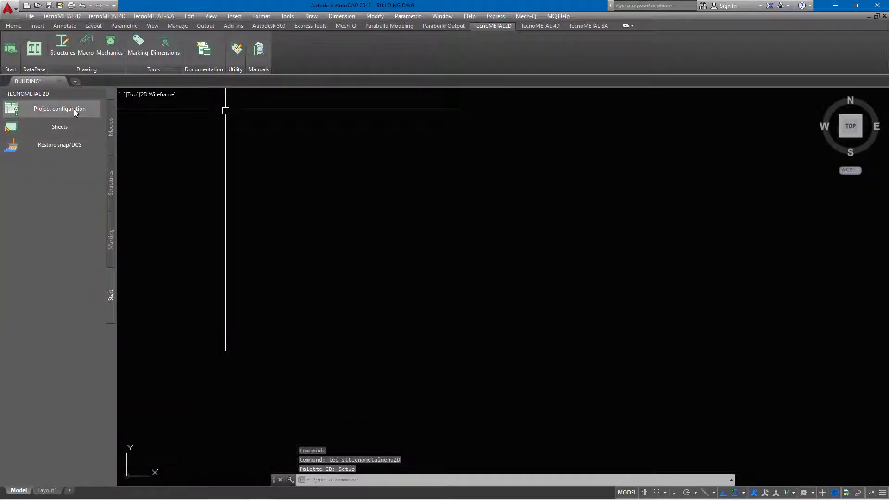
pyautogui.click(59, 108)
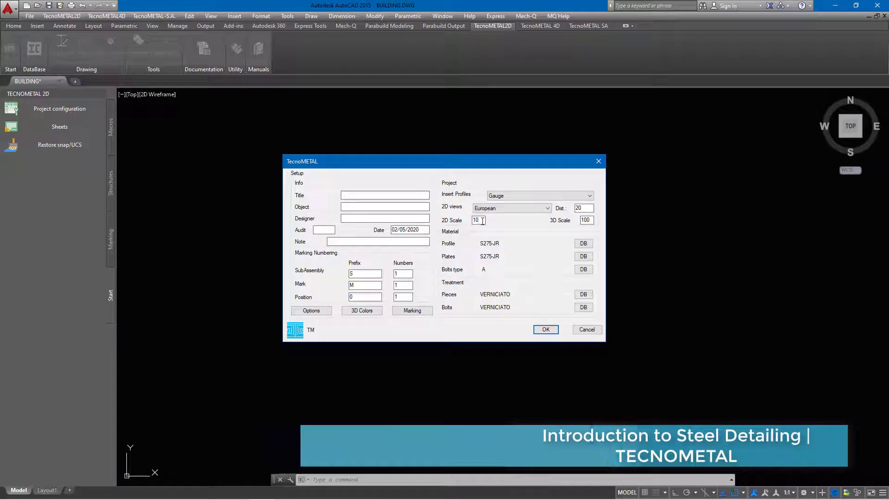
pyautogui.write('100')
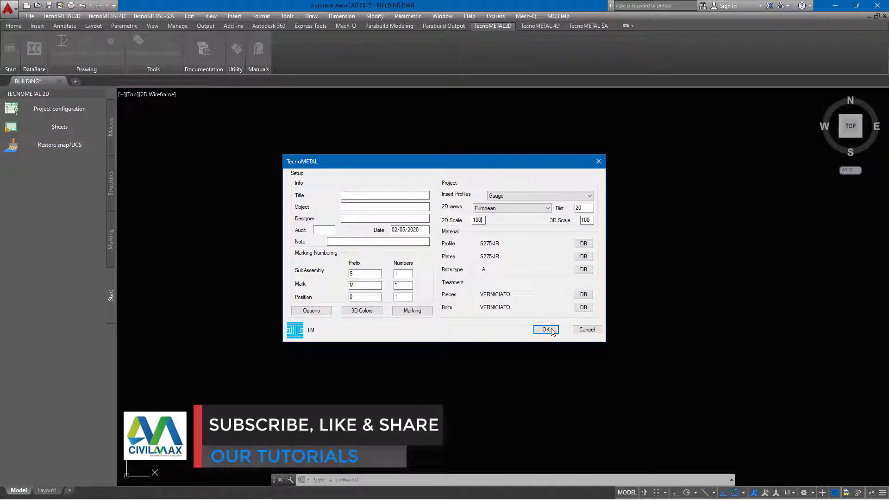
pyautogui.click(545, 329)
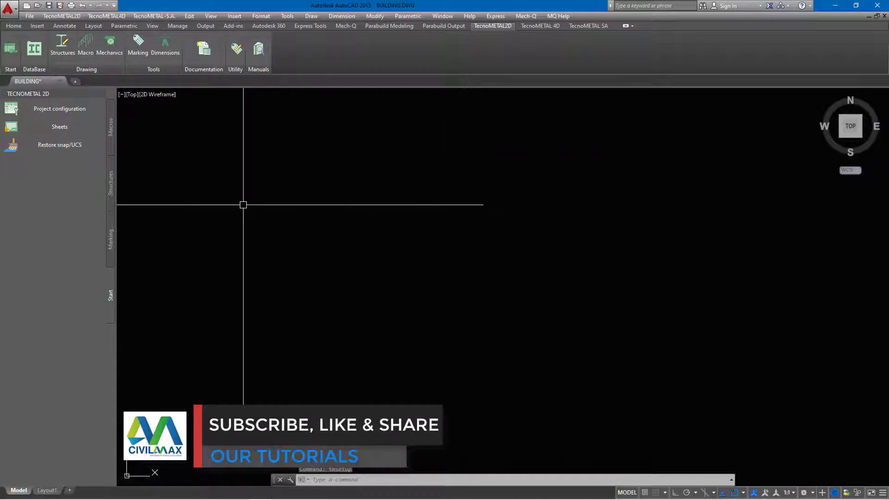
# Reopen the Frameworks Scheme and accept 16*6000 threads, 2*15000 pickets, A and 1
pyautogui.click(63, 46)
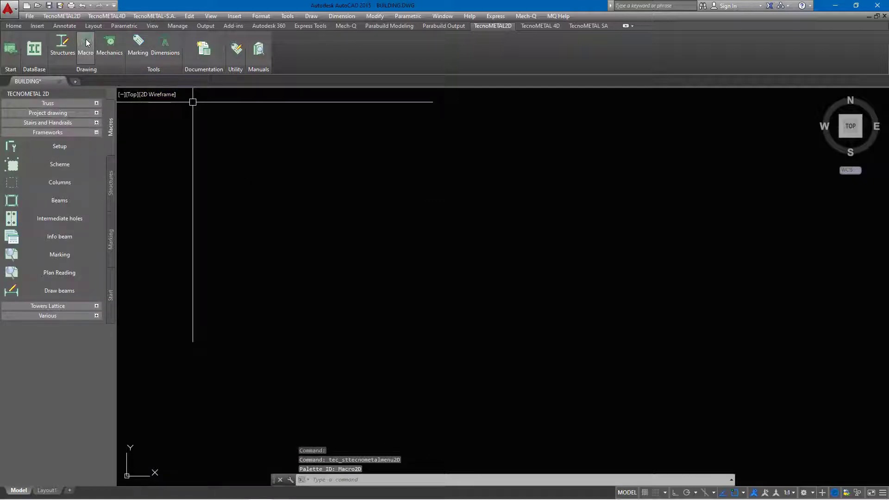
pyautogui.moveTo(58, 164)
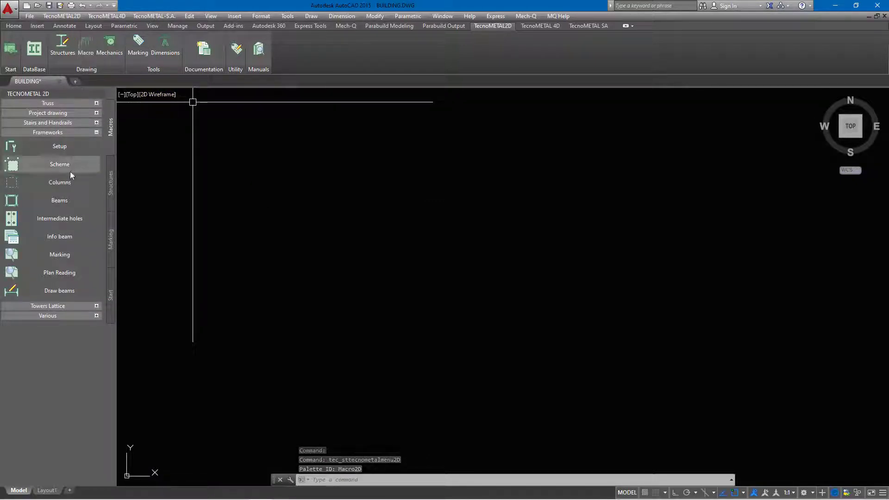
pyautogui.click(59, 165)
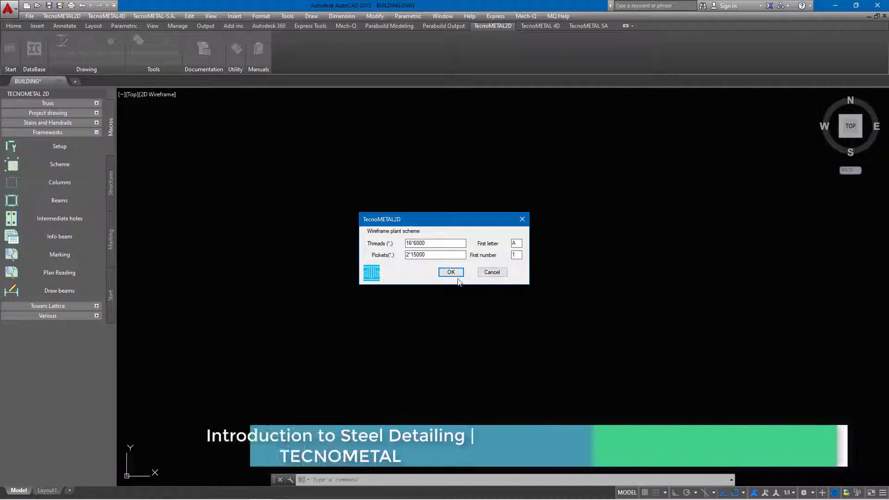
pyautogui.click(451, 272)
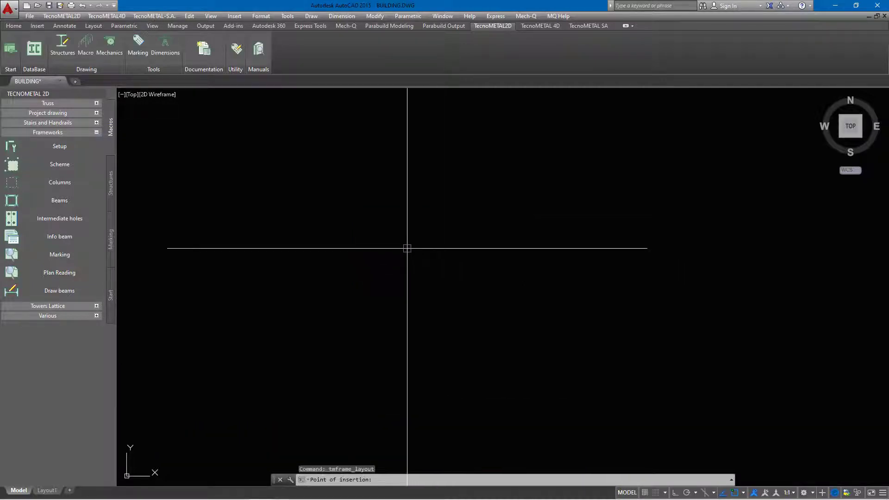
pyautogui.moveTo(401, 262)
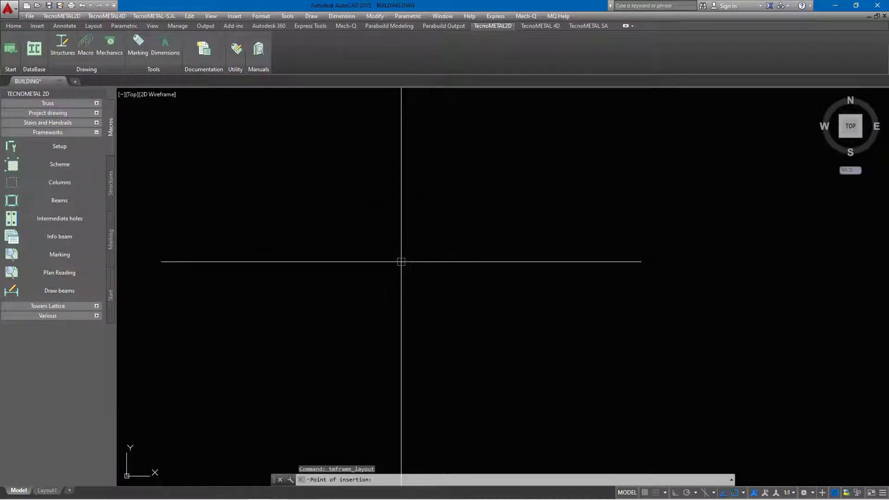
# Pick the insertion point for the grid plan in the drawing
pyautogui.click(401, 262)
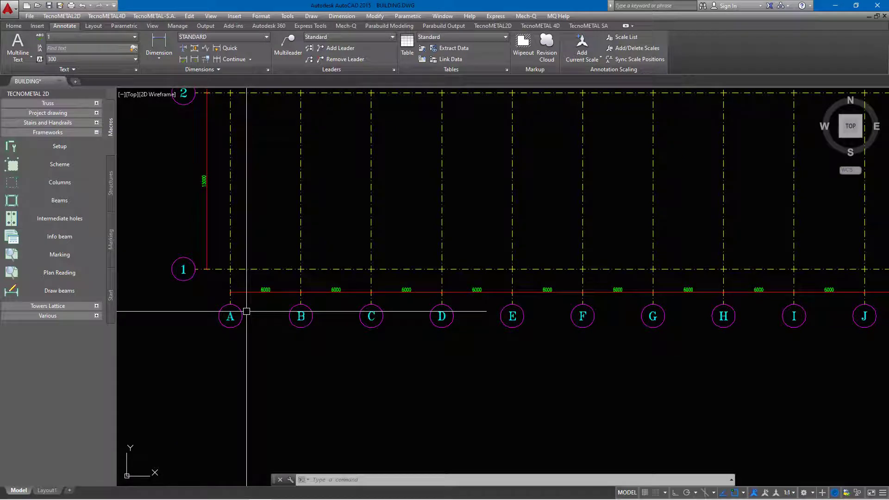
pyautogui.scroll(-3)
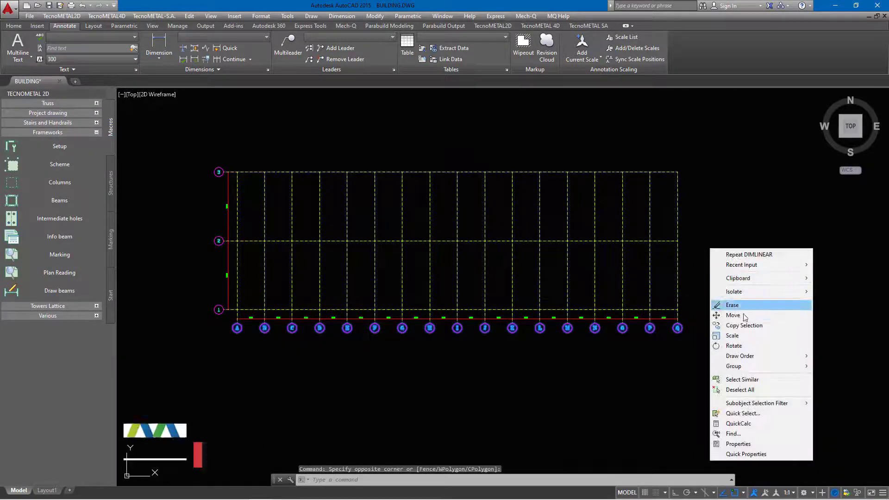
pyautogui.click(733, 315)
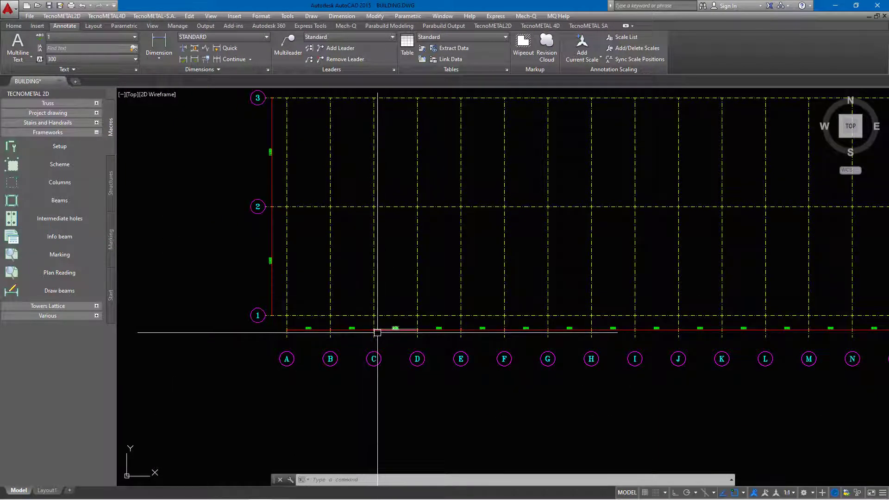
# Enter EX at the command line to start the EXTEND command
pyautogui.write('e')
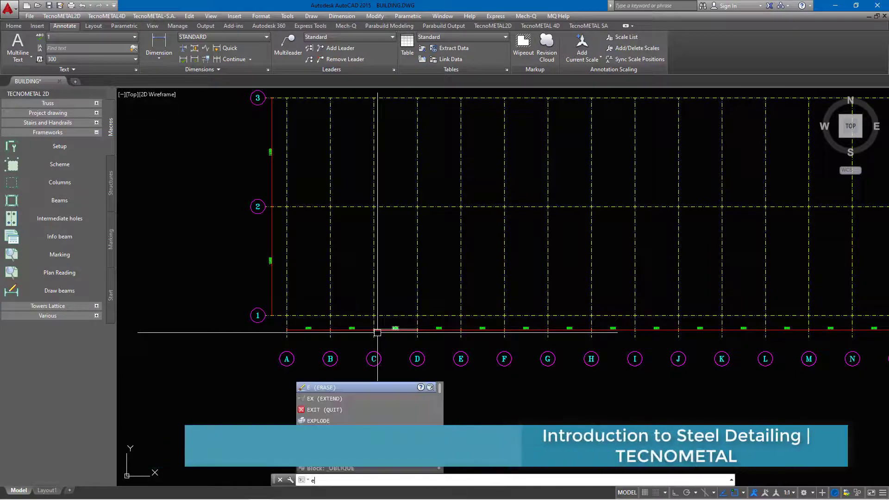
pyautogui.write('x')
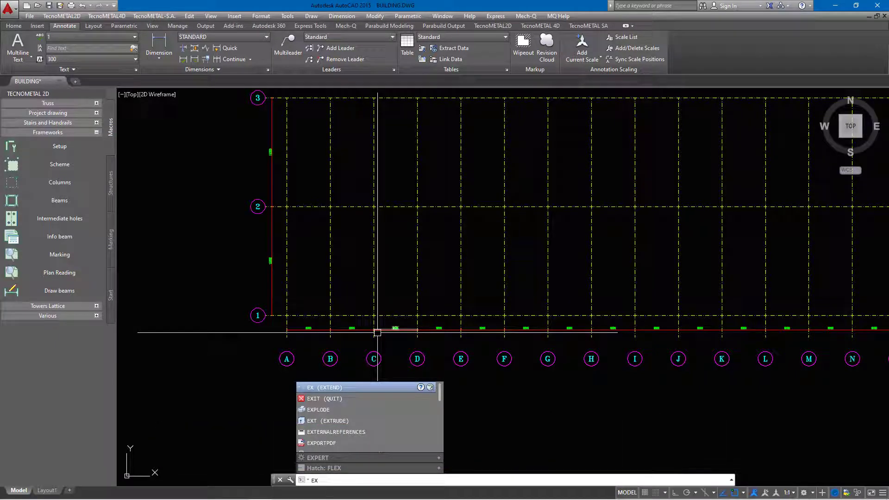
pyautogui.write('X')
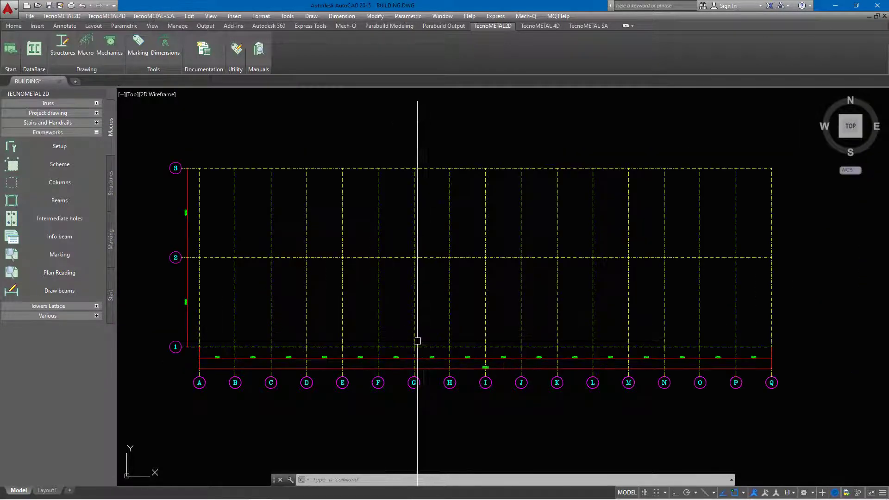
# Zoom out to see the full grid, axes A–Q and rows 1–3
pyautogui.scroll(-3)
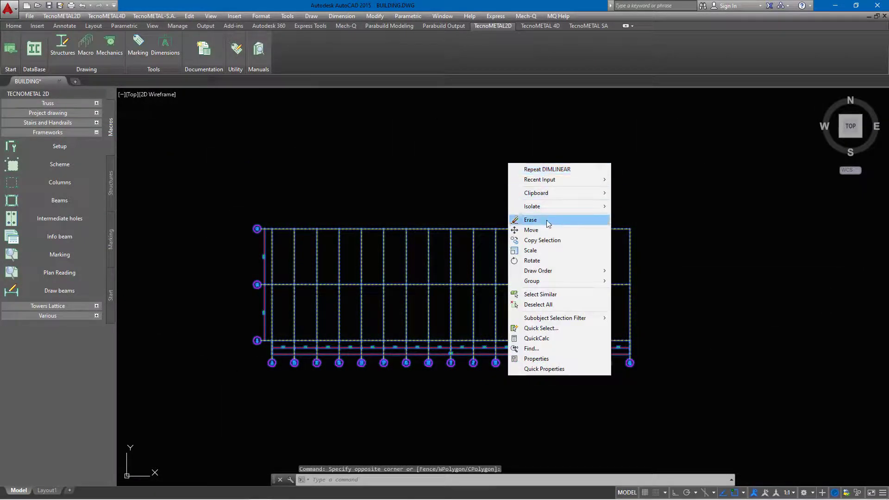
# Erase the selected grid plan and all its dimensions
pyautogui.click(530, 220)
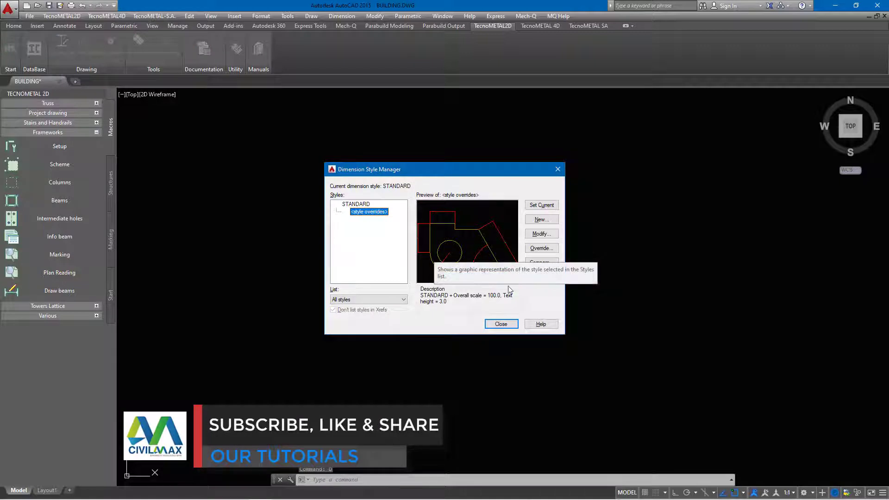
# Modify the STANDARD dimension overrides to use text style STANDARD at height 400
pyautogui.click(540, 248)
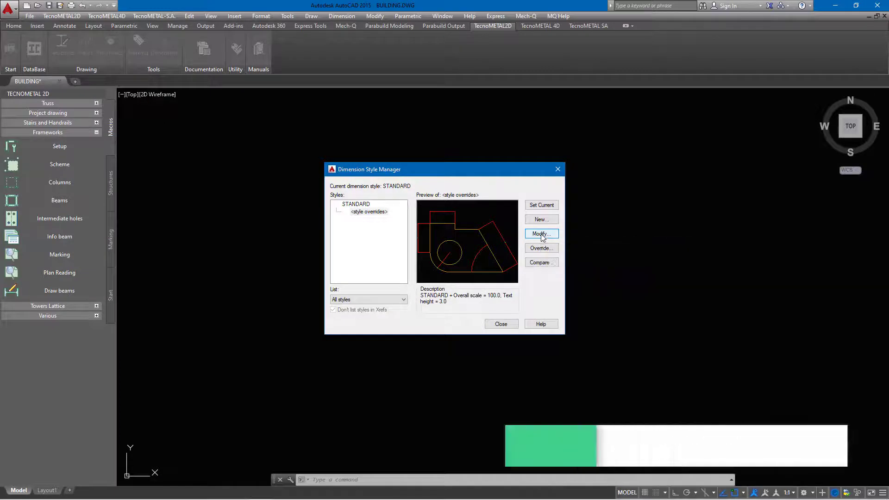
pyautogui.click(540, 233)
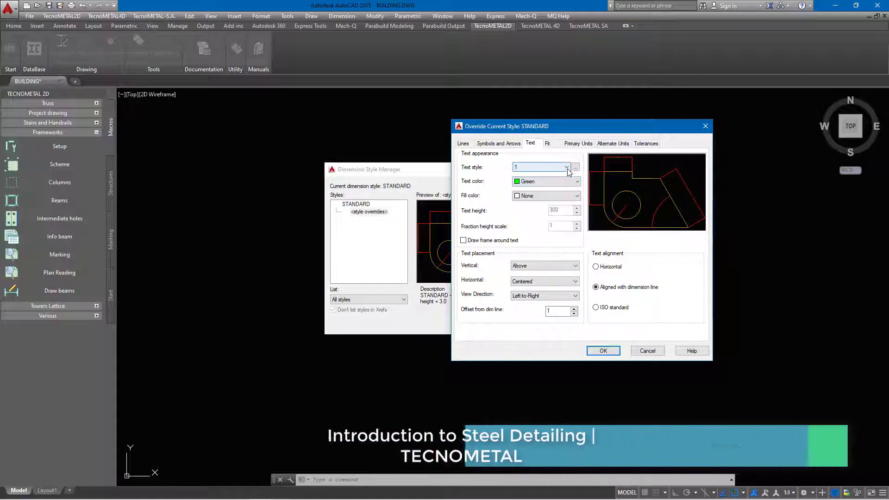
pyautogui.click(565, 167)
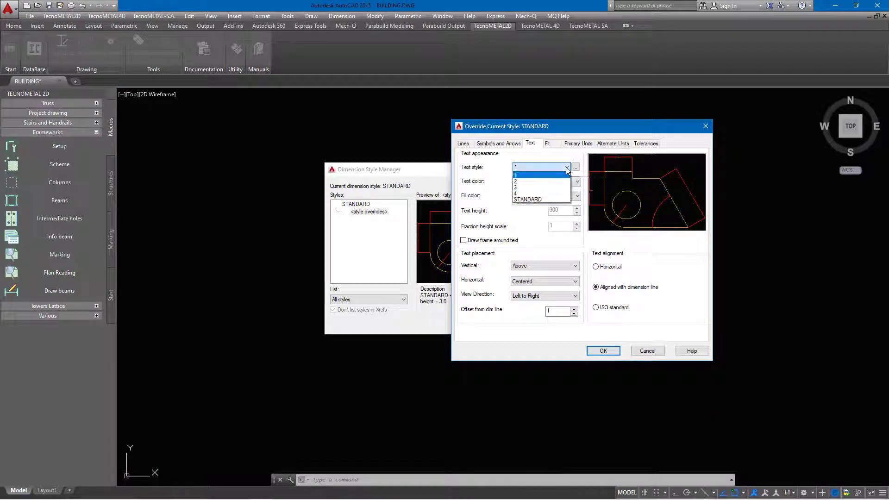
pyautogui.click(528, 199)
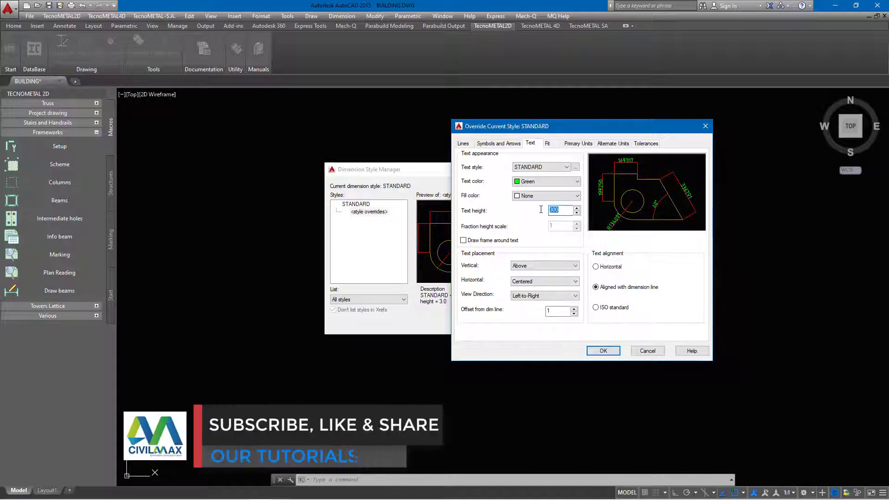
pyautogui.write('400')
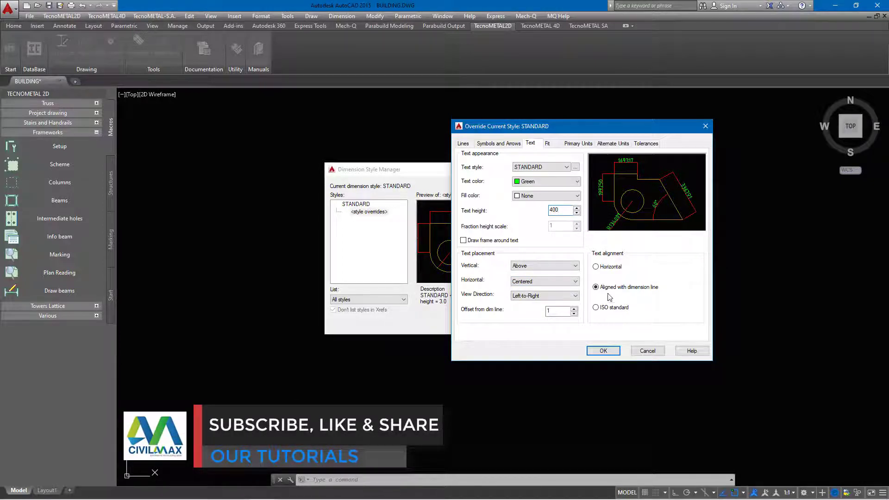
pyautogui.click(603, 351)
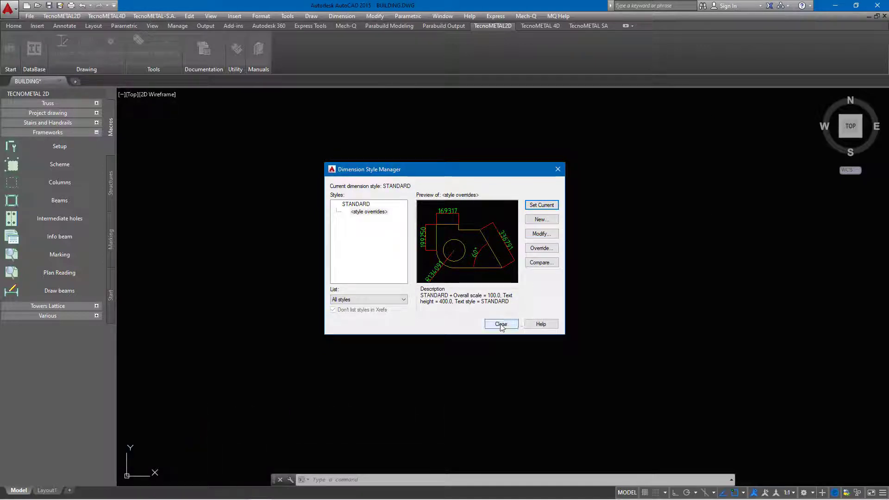
# Close the dimension style settings, erase the 140 leftover objects, and relaunch the grid Scheme
pyautogui.click(500, 324)
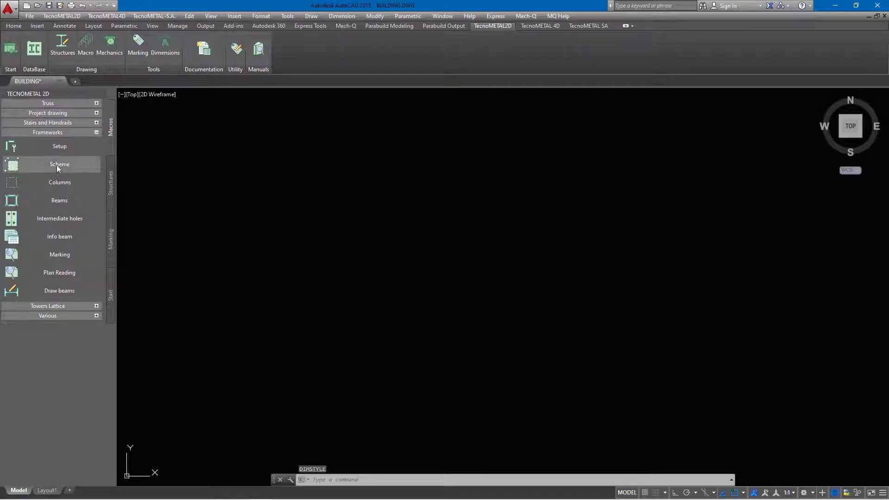
pyautogui.click(59, 164)
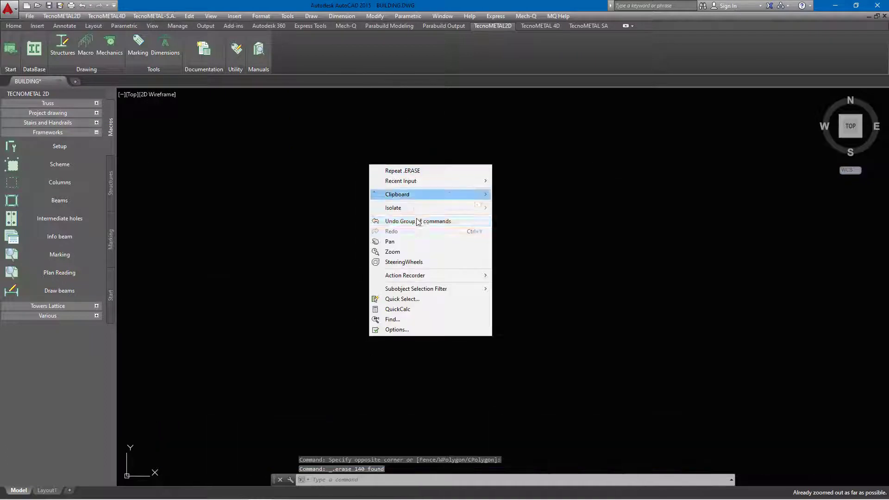
pyautogui.click(392, 252)
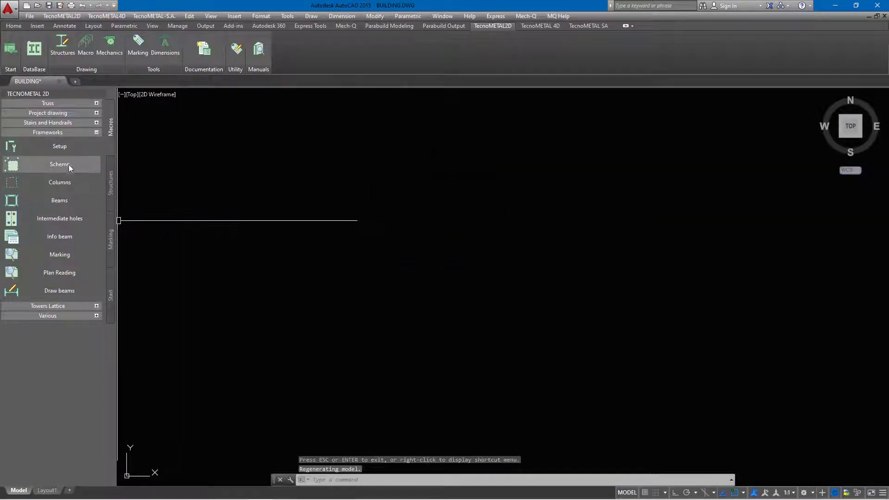
pyautogui.click(60, 164)
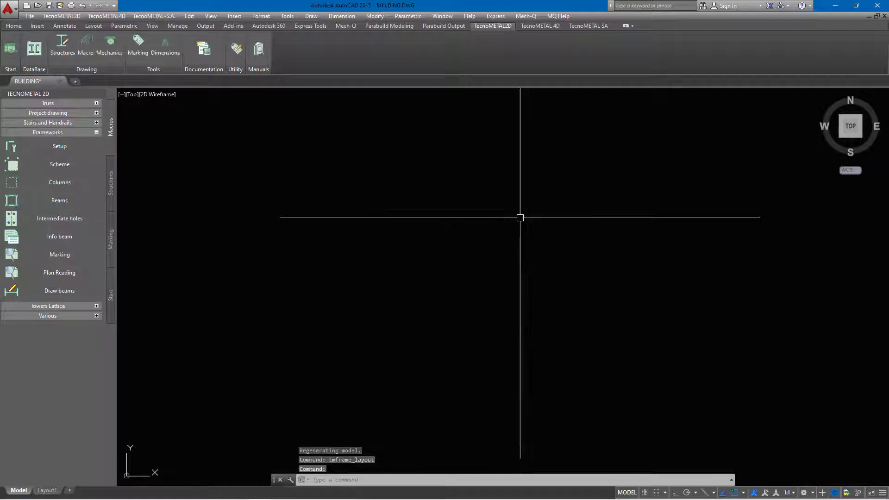
# Override the STANDARD dimension style with a text height of 10, then close the manager
pyautogui.write('d')
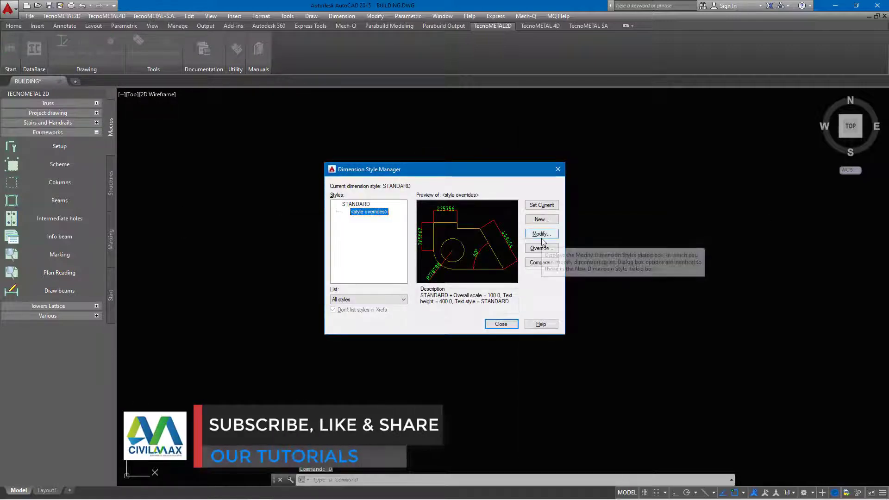
pyautogui.click(538, 248)
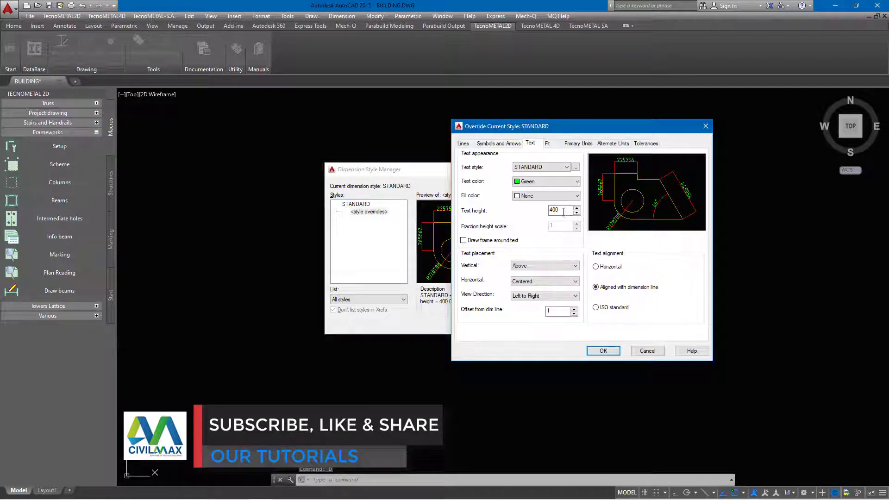
pyautogui.tripleClick(558, 211)
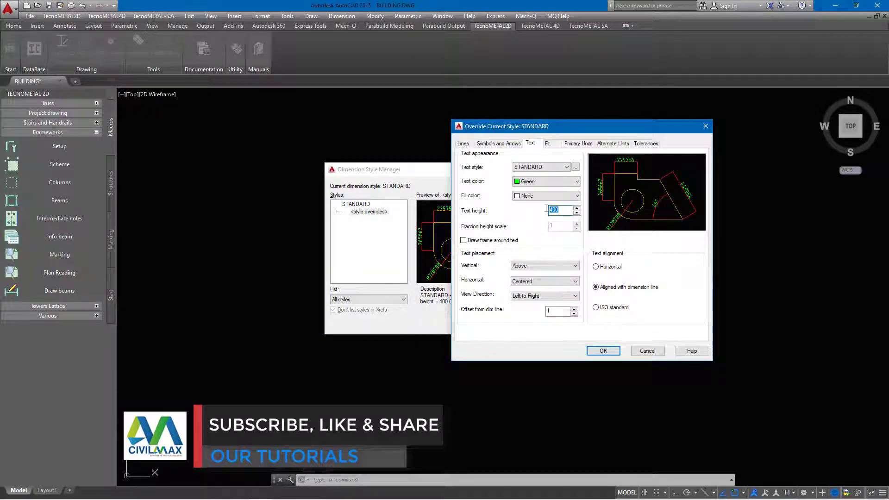
pyautogui.write('10')
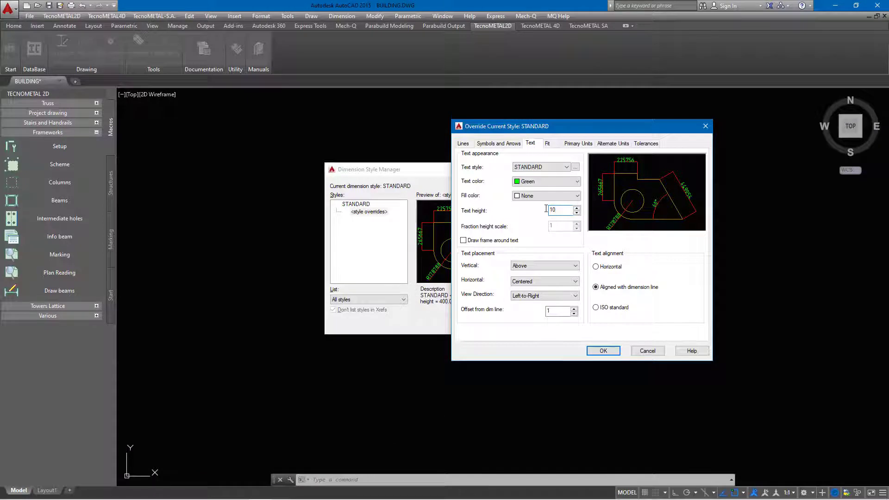
pyautogui.click(603, 351)
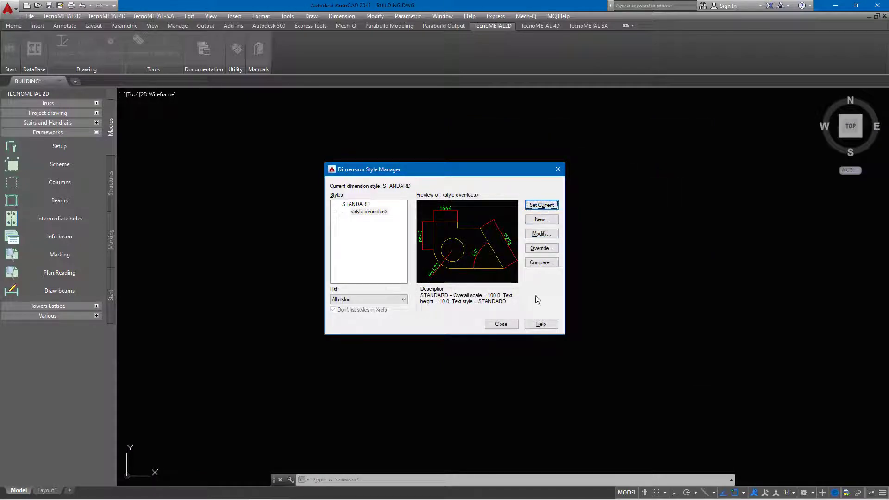
pyautogui.click(500, 324)
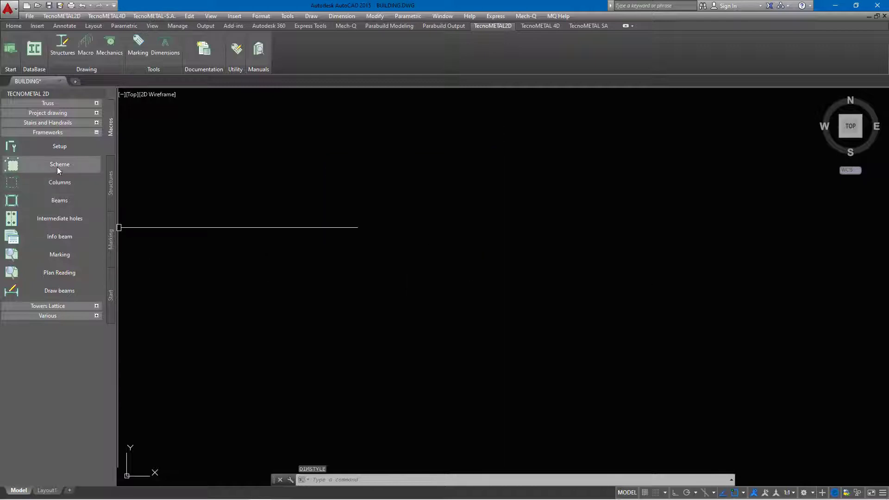
# Rebuild the grid plan and shift the letter bubbles below the 6000 dimensions
pyautogui.click(59, 164)
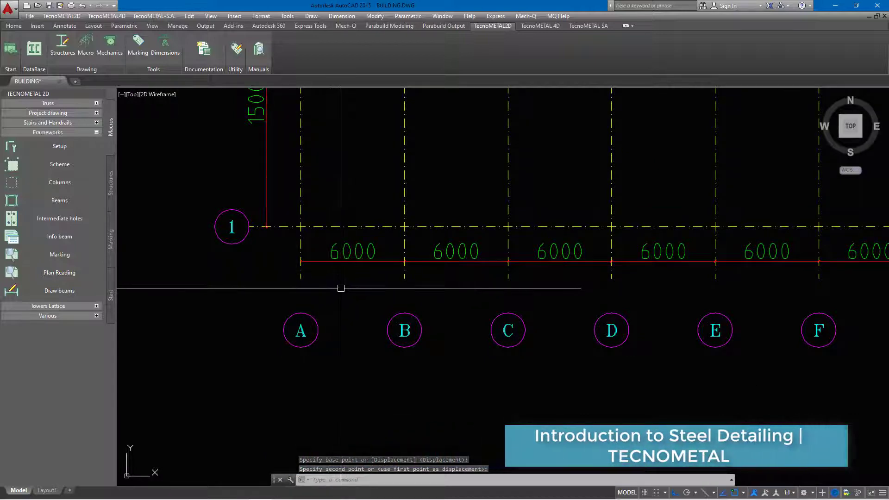
pyautogui.write('EX')
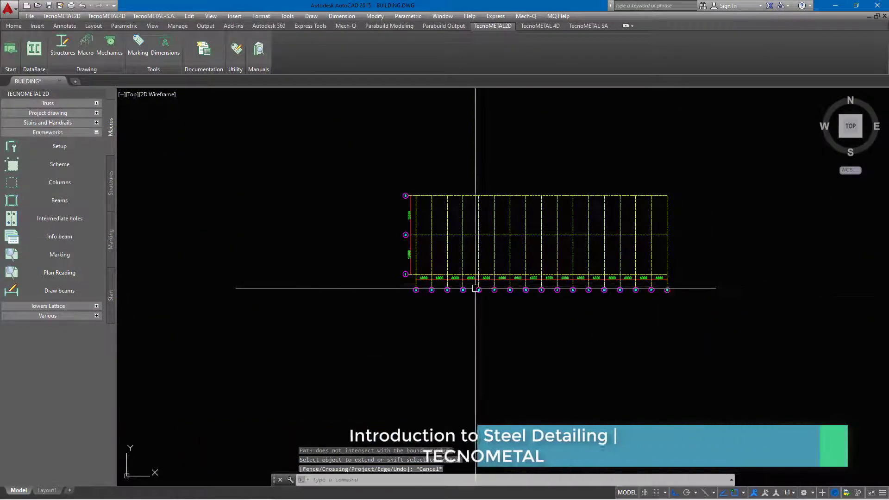
# Move the 15000 dimension, extend grid lines to boundary edges, and add the 30000 overall dimension
pyautogui.click(64, 26)
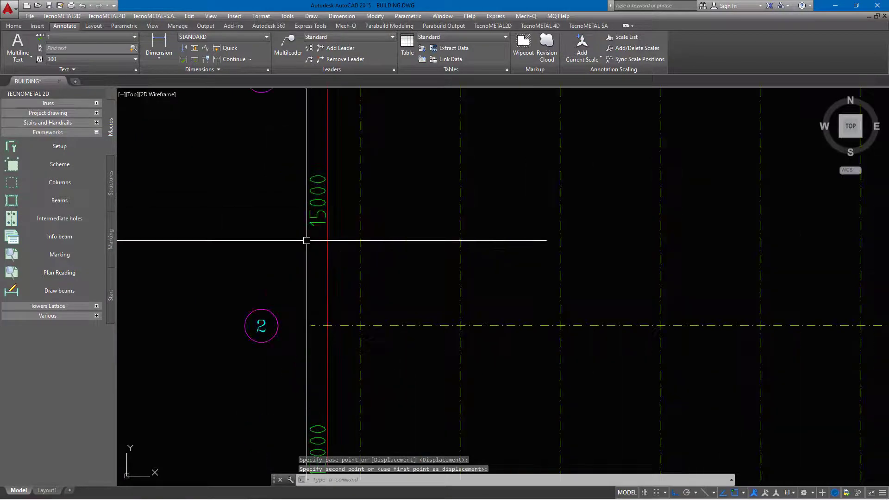
pyautogui.press('Escape')
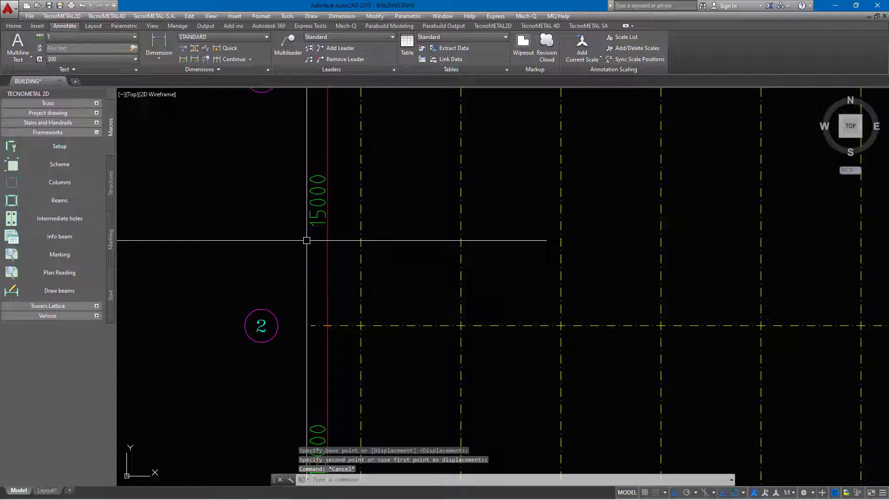
pyautogui.write('EXTEND Select objects:')
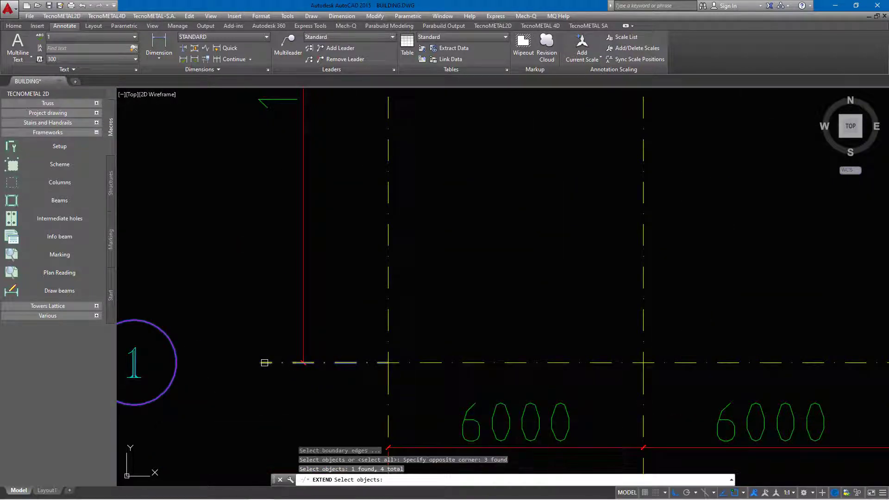
pyautogui.click(260, 363)
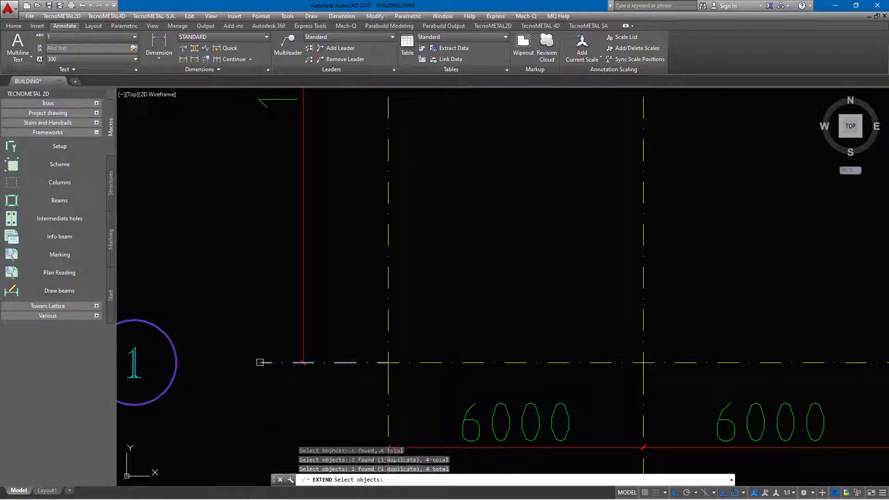
pyautogui.rightClick(278, 363)
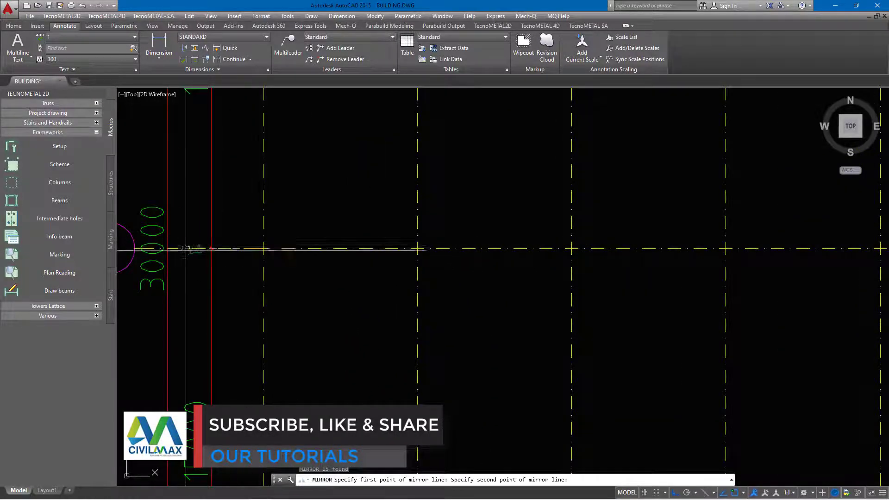
# Mirror bubbles A–Q, including P and Q, to the top and extend vertical lines to them
pyautogui.rightClick(230, 253)
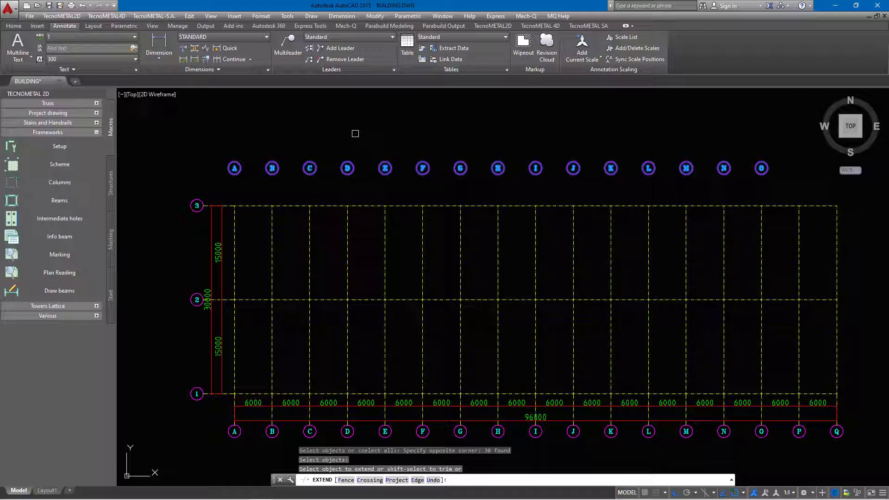
pyautogui.rightClick(356, 134)
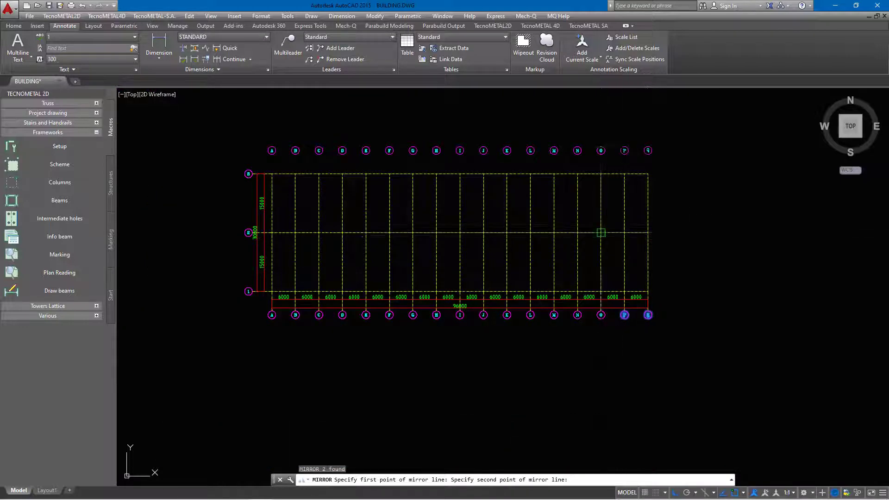
pyautogui.rightClick(601, 232)
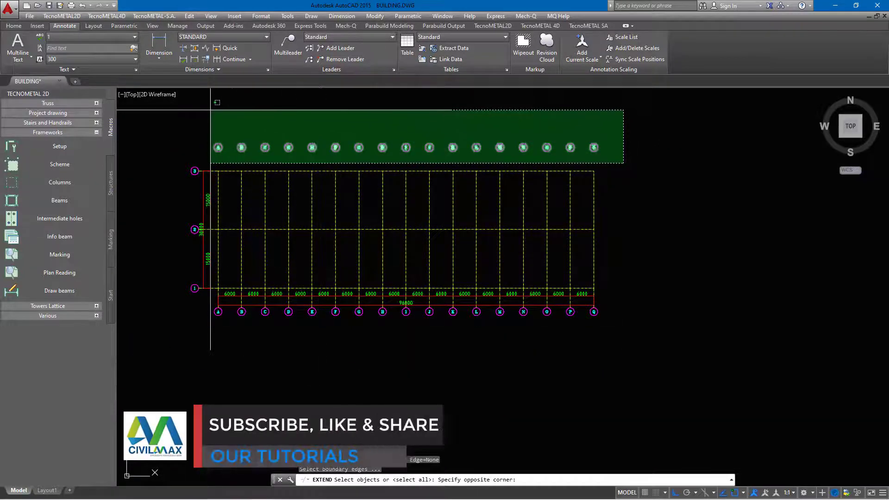
pyautogui.rightClick(304, 126)
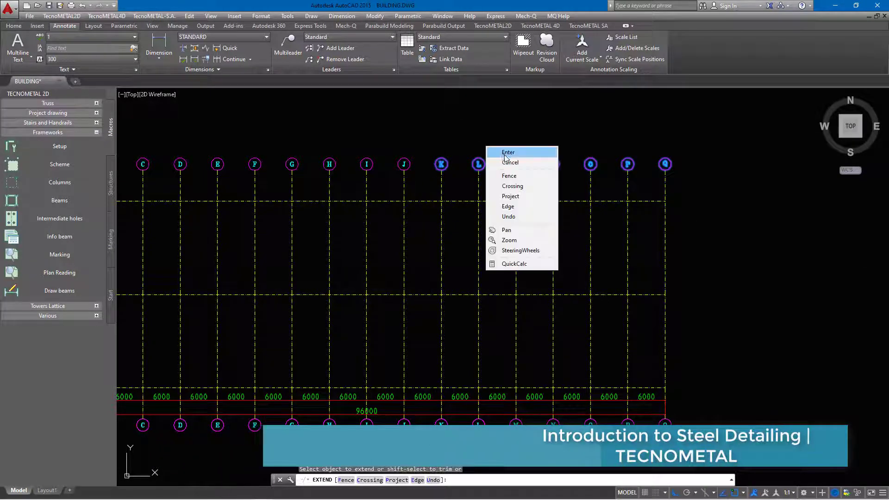
pyautogui.click(507, 151)
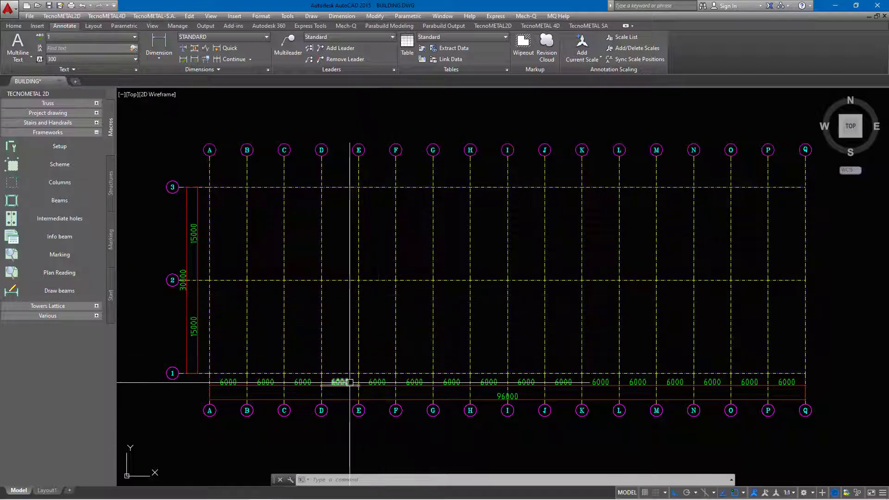
pyautogui.moveTo(350, 383)
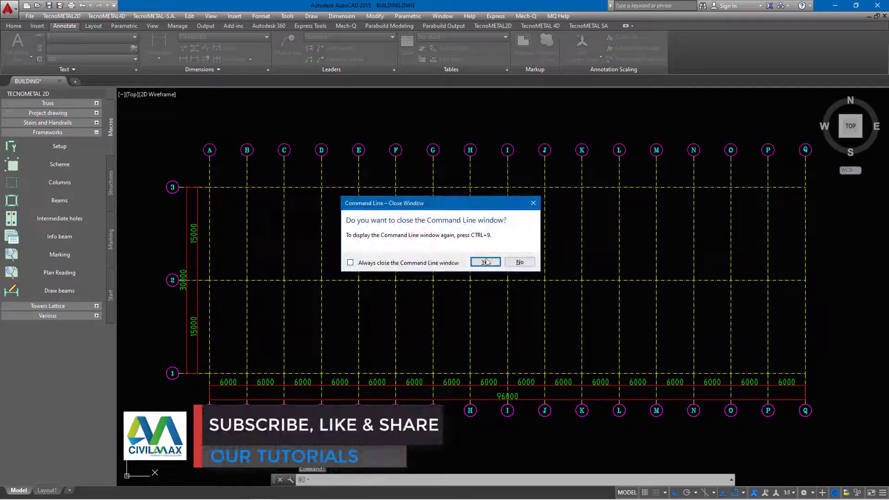
# Confirm closing the command line window and recentre the grid plan in the view
pyautogui.click(484, 262)
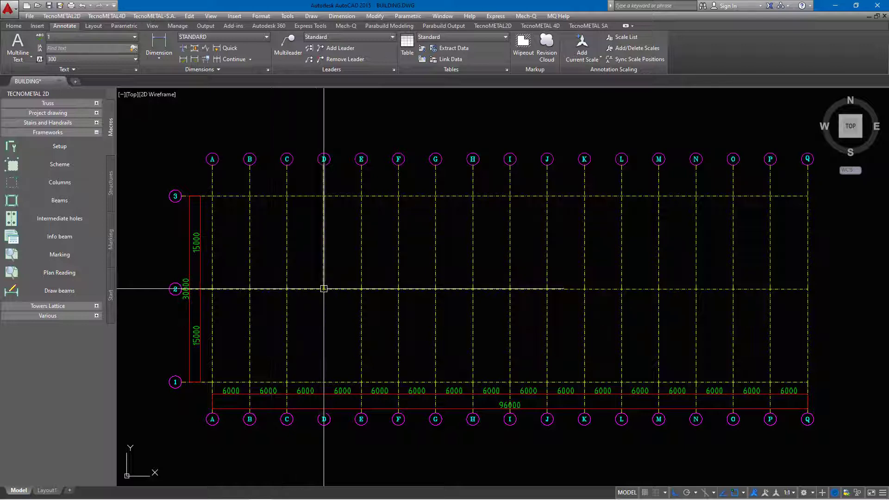
pyautogui.moveTo(323, 288); pyautogui.dragTo(301, 314)
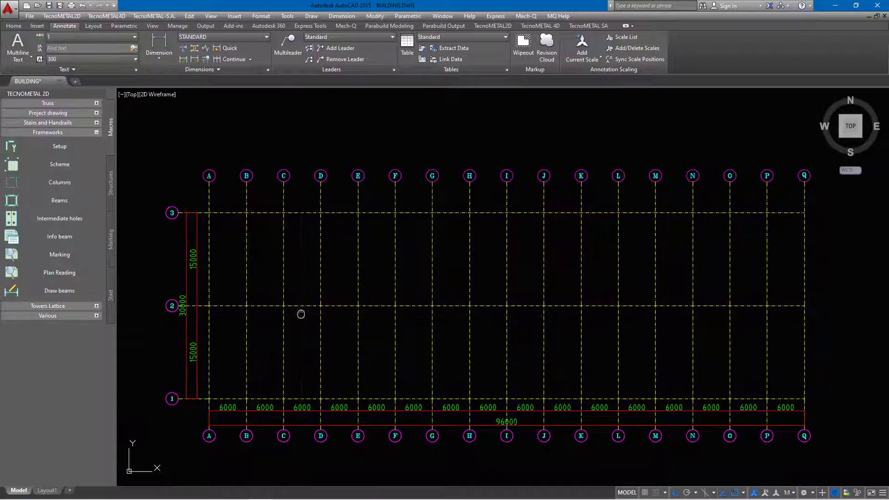